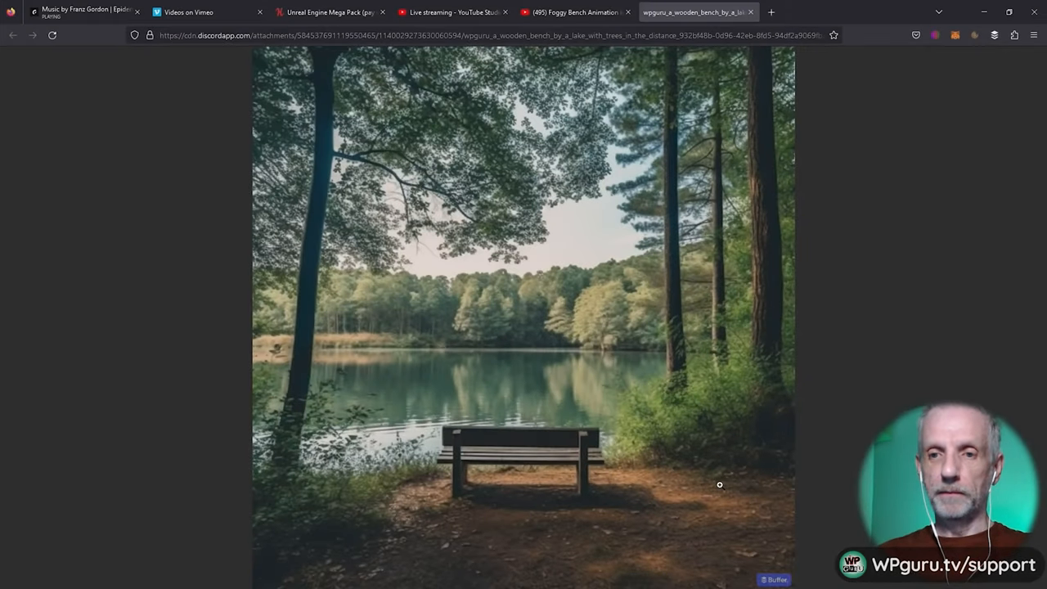
Copy the square lake-and-bench photo from the Chrome page via its context menu.
right_click(720, 484)
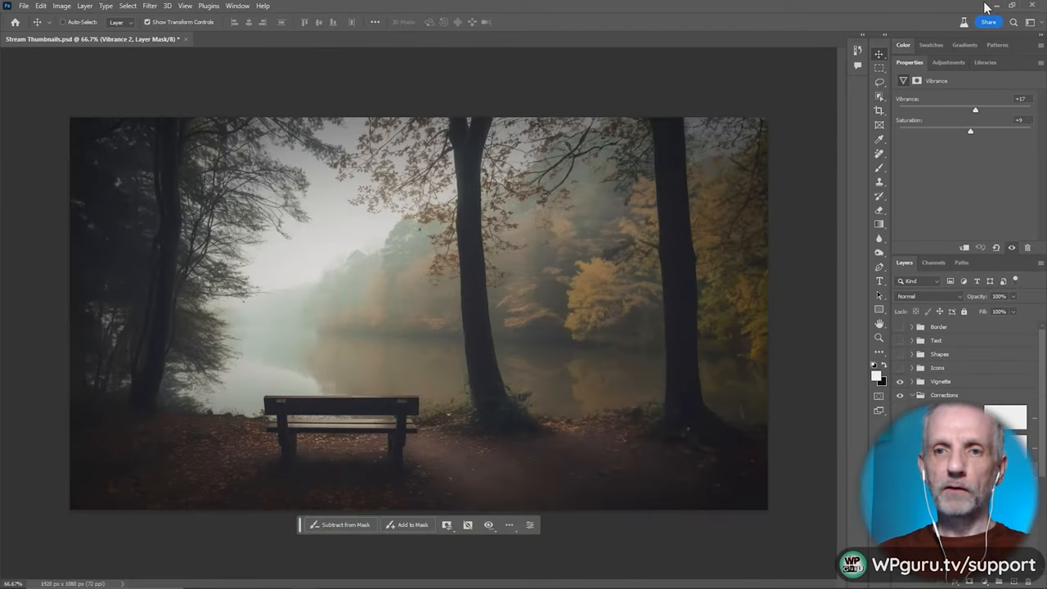
mouse_move(772, 278)
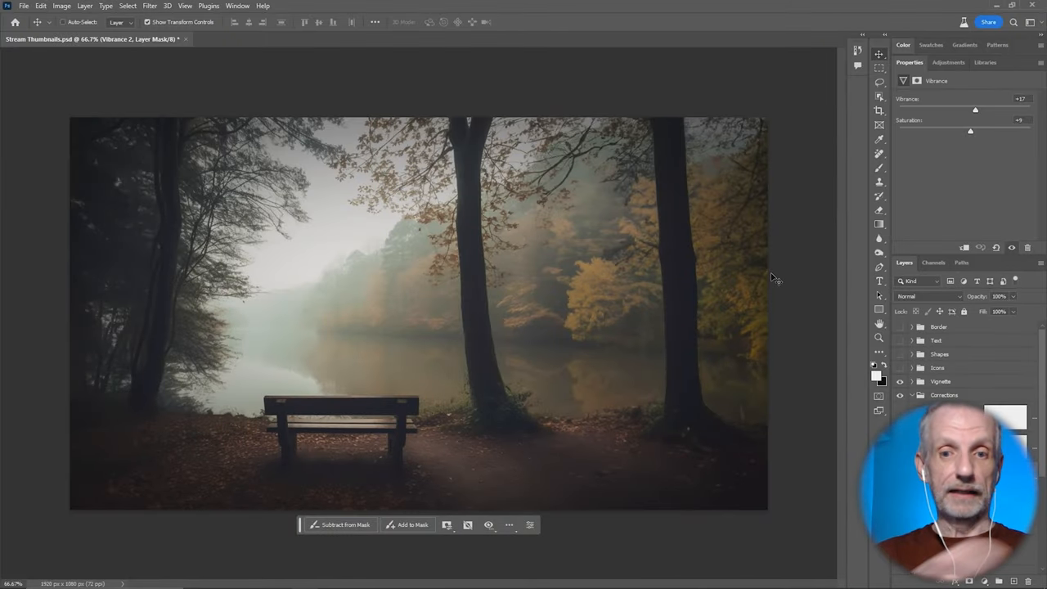
mouse_move(165, 105)
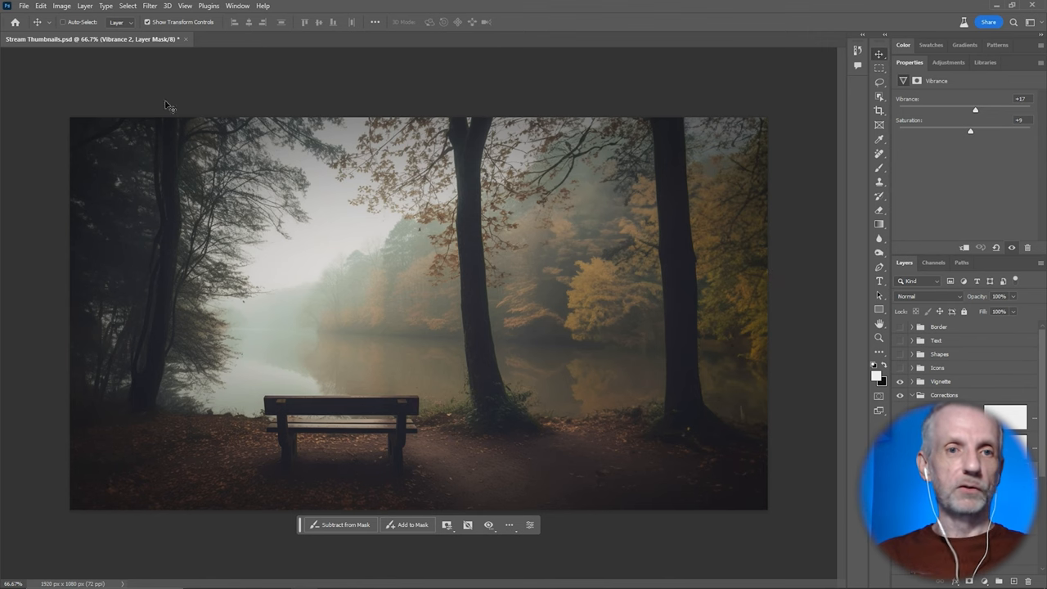
Create a new clipboard-sized square document and paste the lake-and-bench photo into it.
left_click(23, 6)
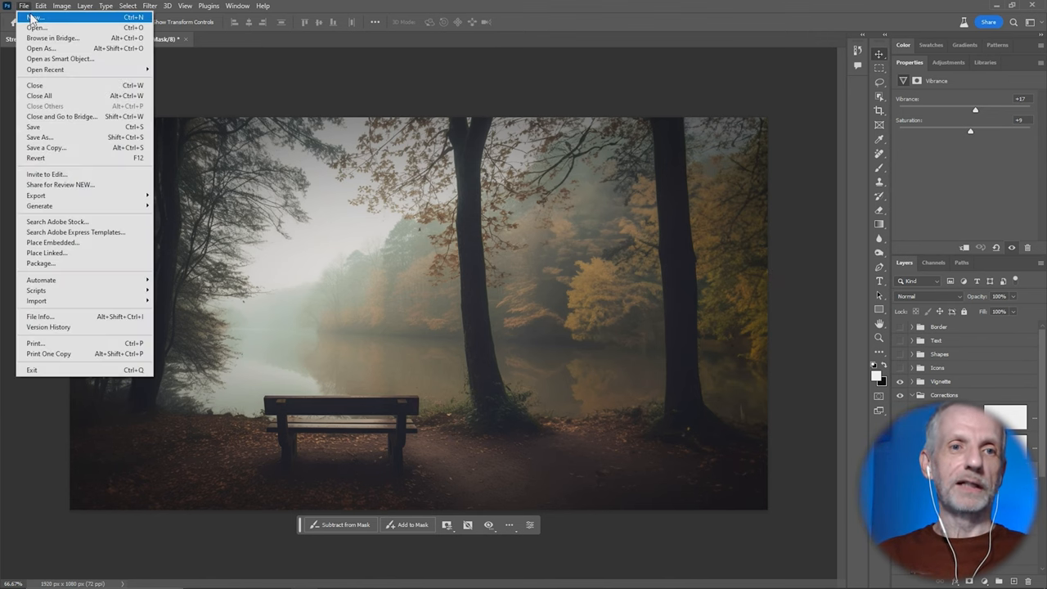
left_click(36, 16)
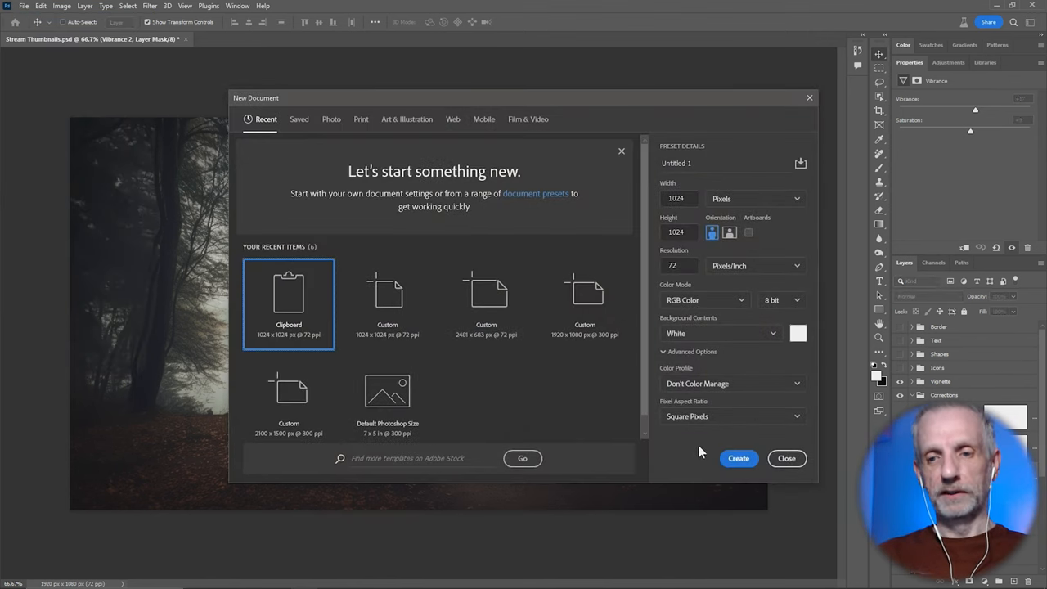
left_click(738, 458)
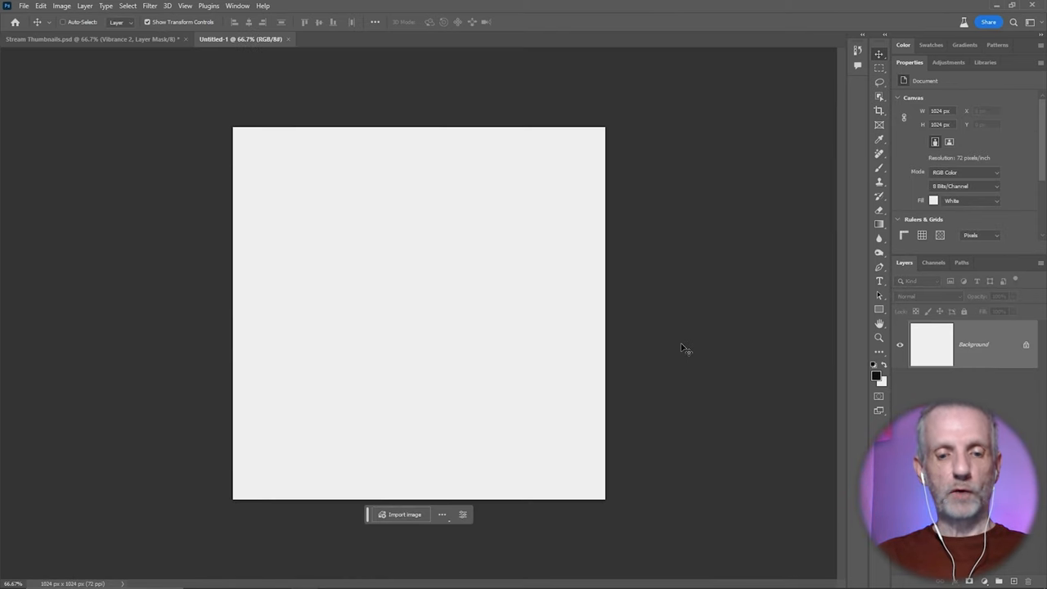
left_click(404, 514)
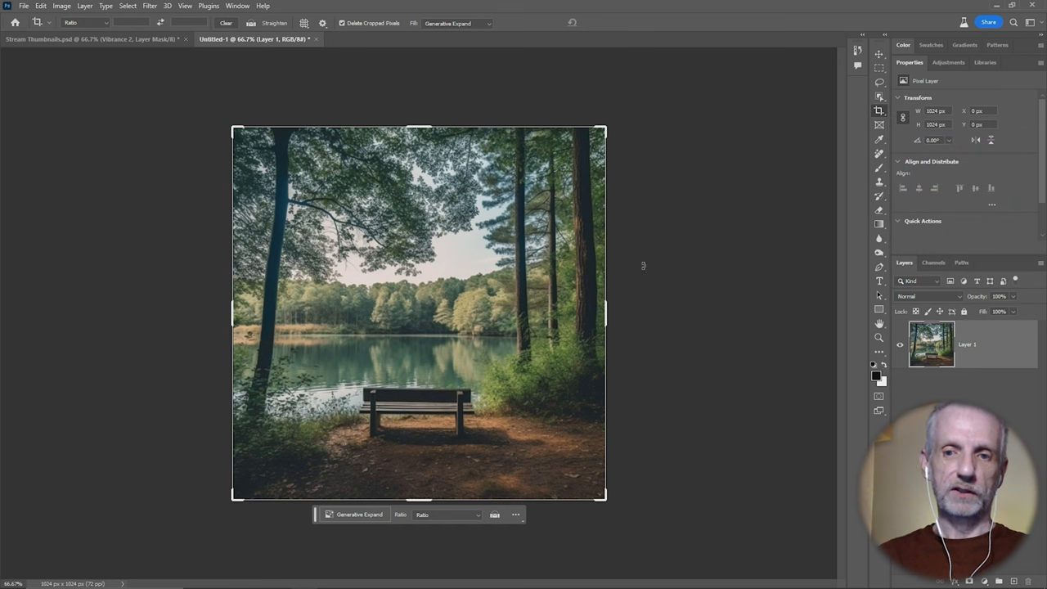
Widen the crop canvas symmetrically into a landscape frame with empty strips on both sides.
left_click_drag(607, 313, 665, 312)
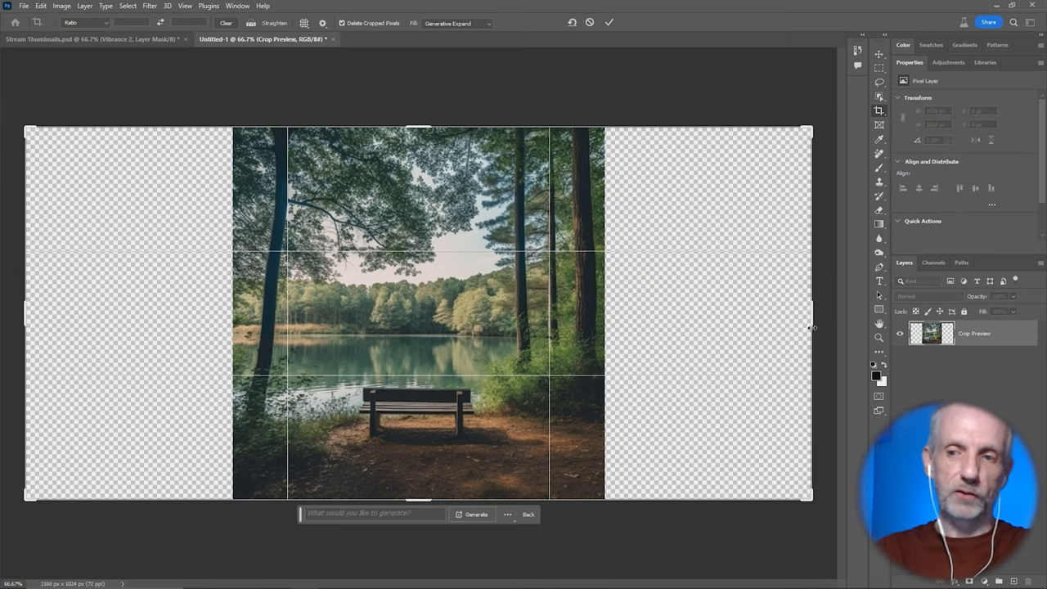
mouse_move(734, 317)
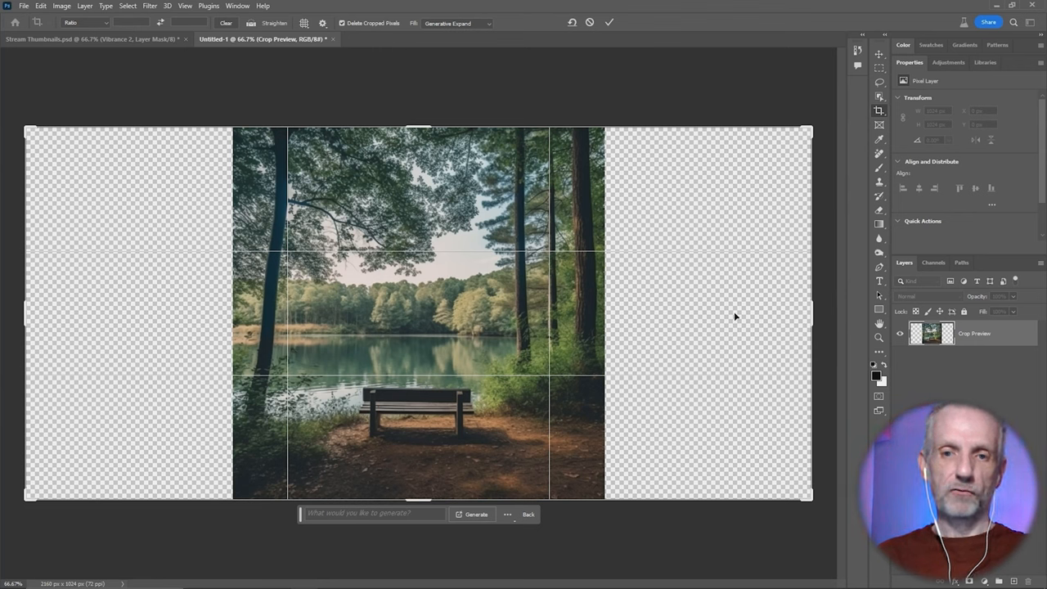
left_click(373, 513)
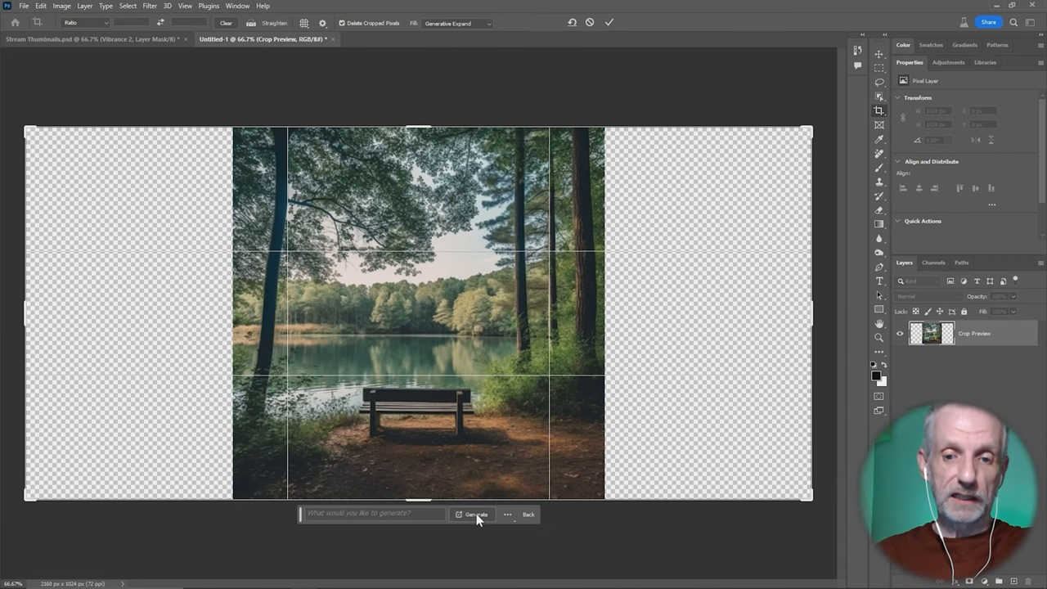
Generate forest and lake scenery into both empty sides with an empty prompt.
left_click(474, 514)
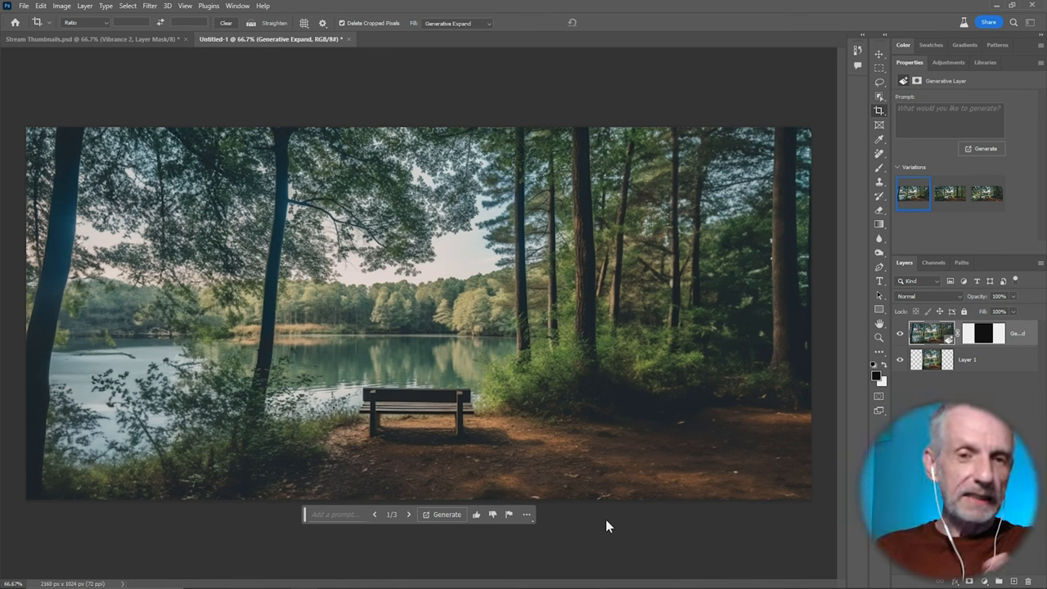
mouse_move(900, 385)
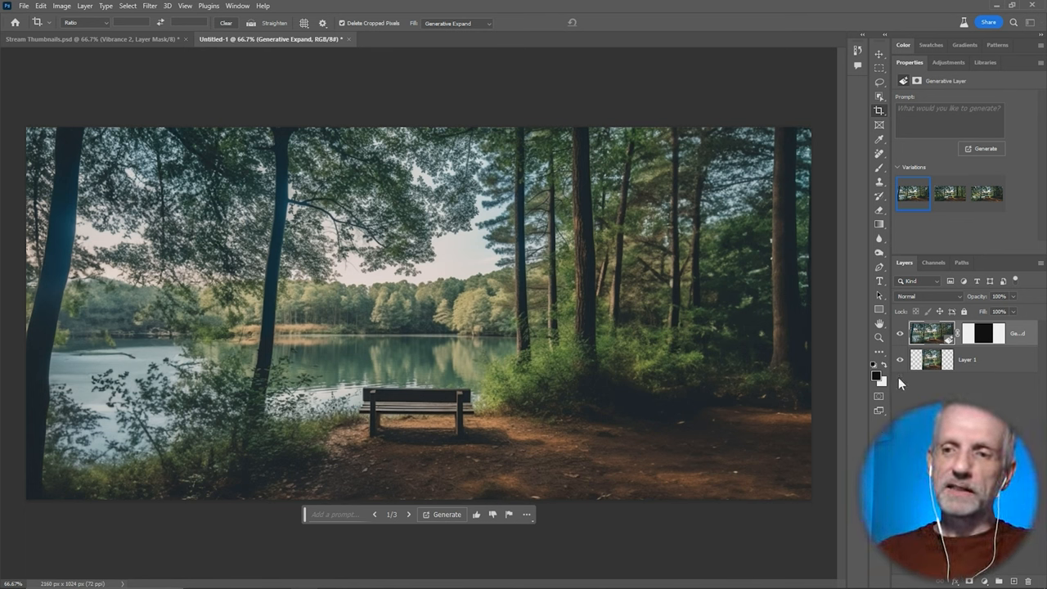